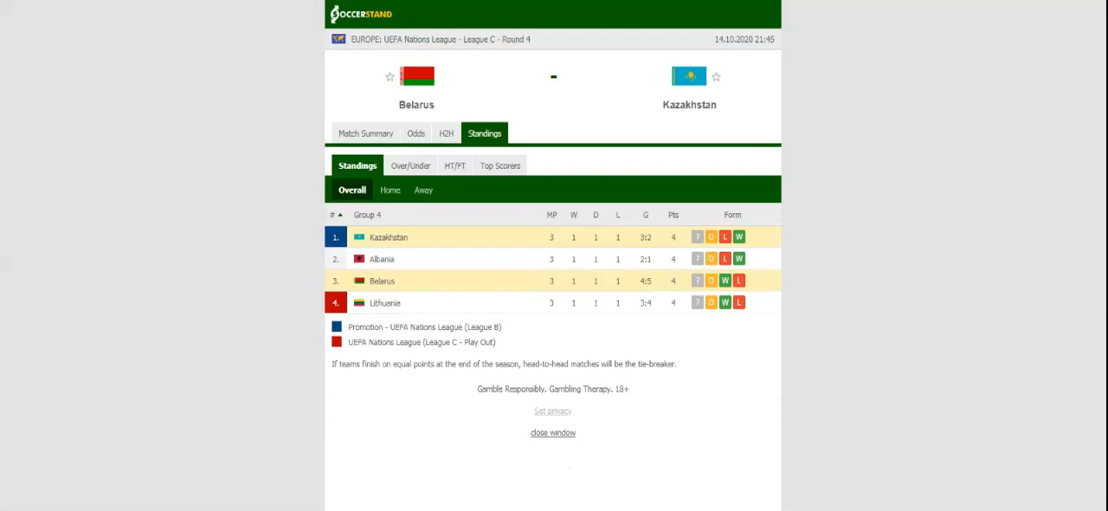
mouse_move(468, 114)
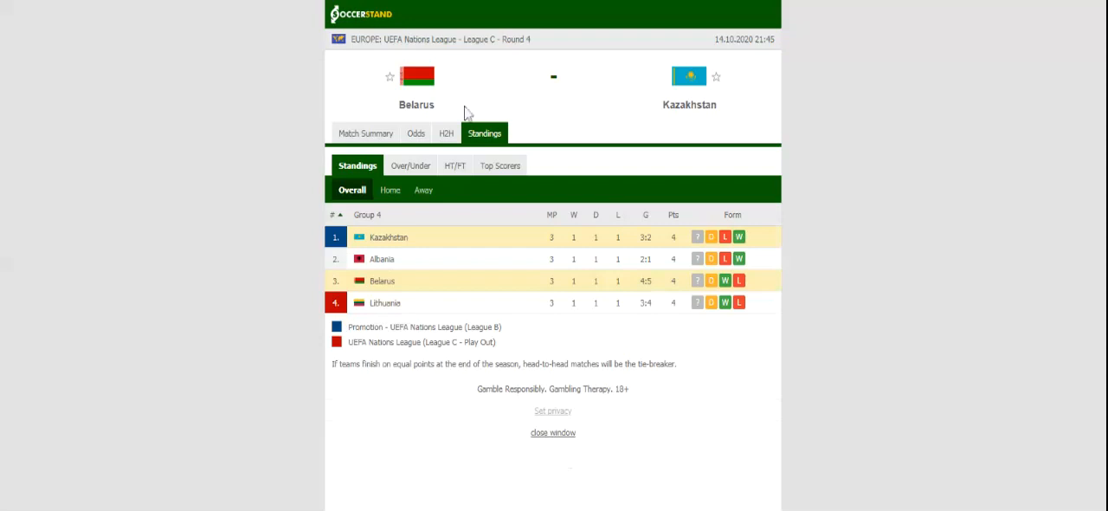
- Show the head-to-head results for Belarus and Kazakhstan with each side's recent matches
left_click(440, 131)
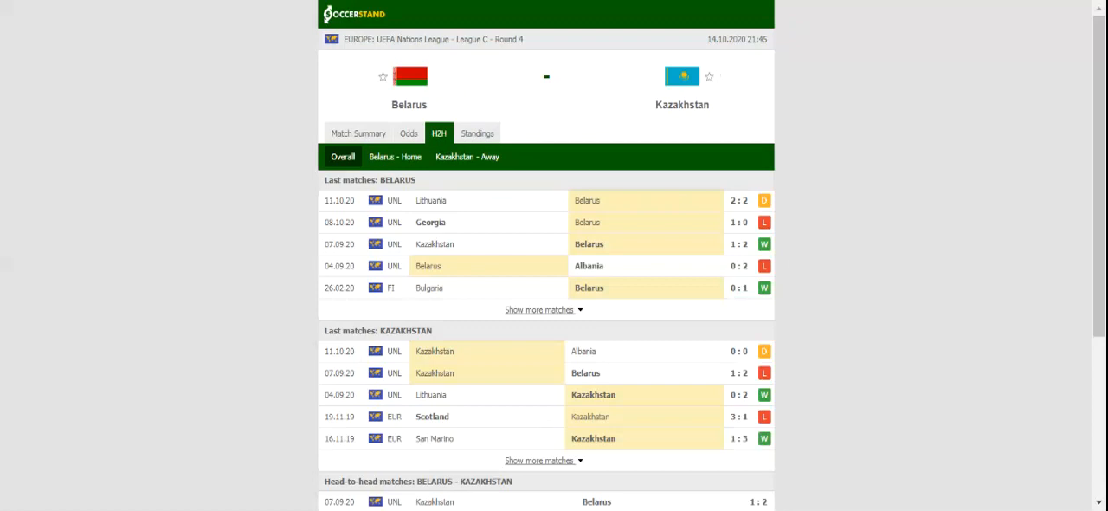
- Show the full-time 1X2 betting odds for Belarus vs Kazakhstan from several bookmakers
left_click(408, 132)
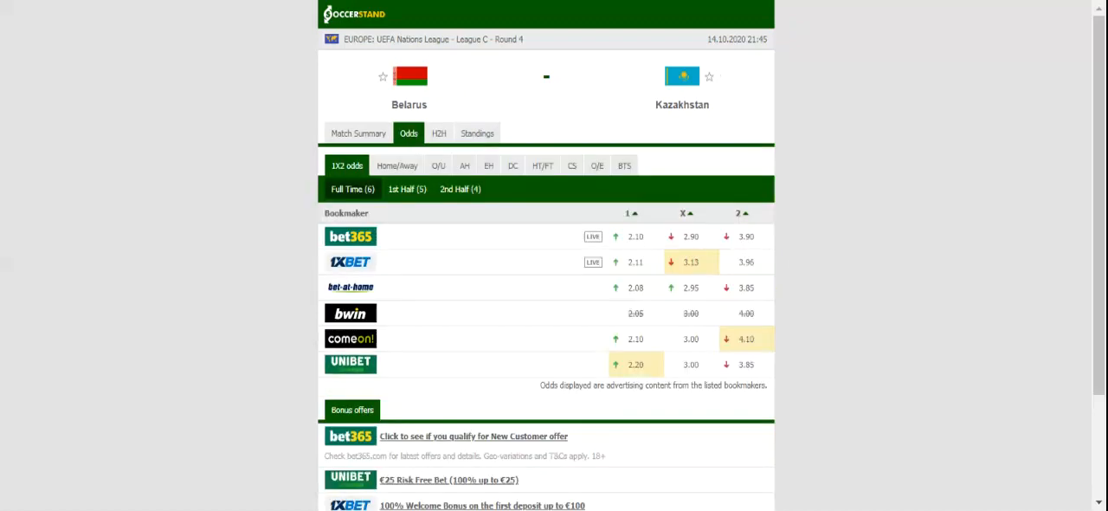